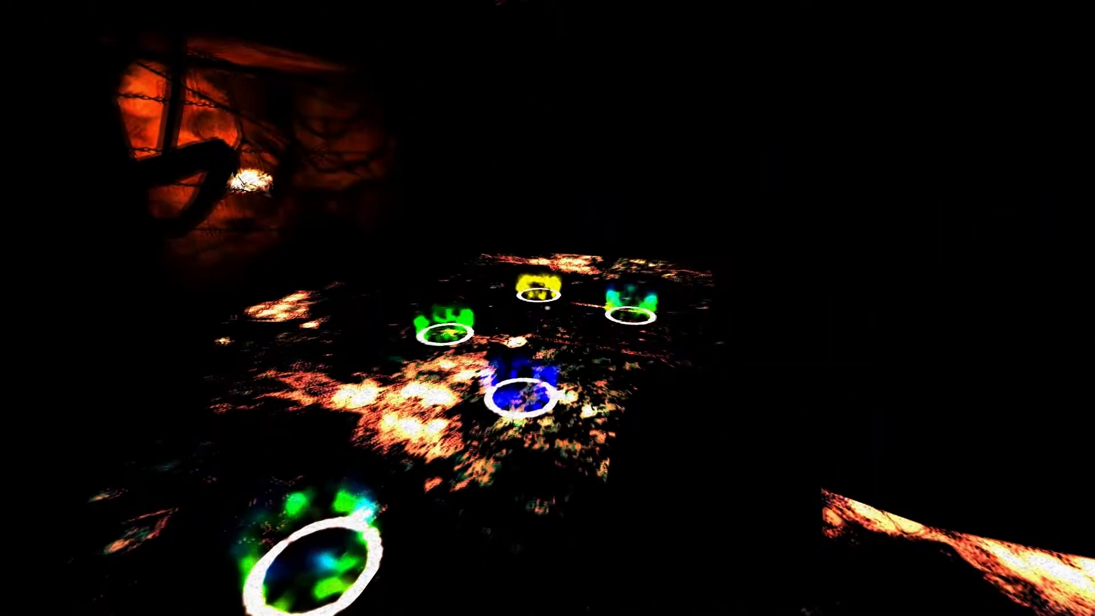
mouse_move(548, 308)
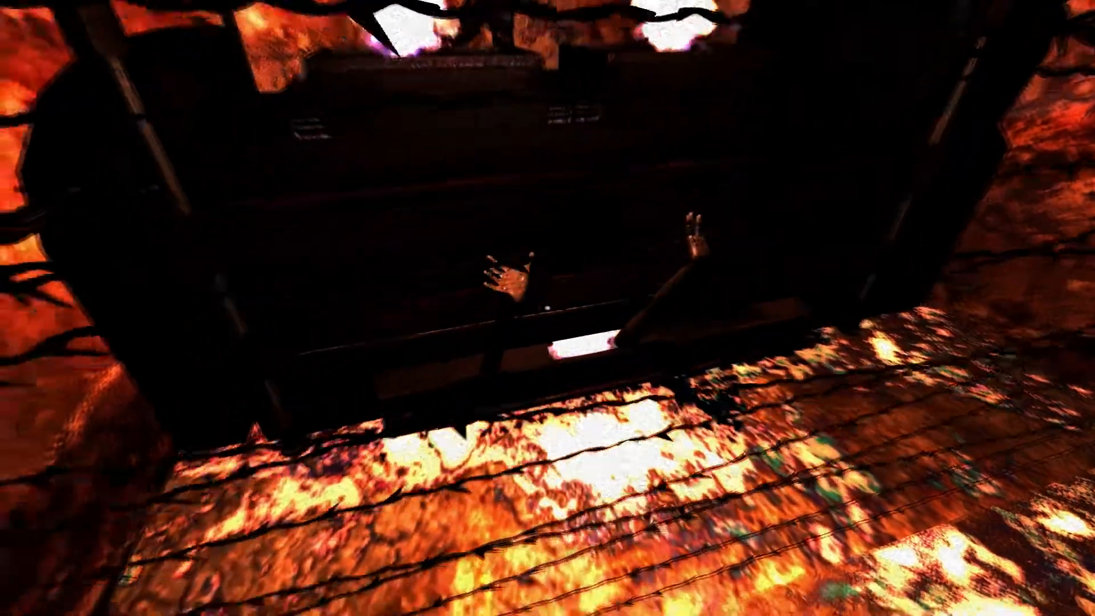
mouse_move(548, 308)
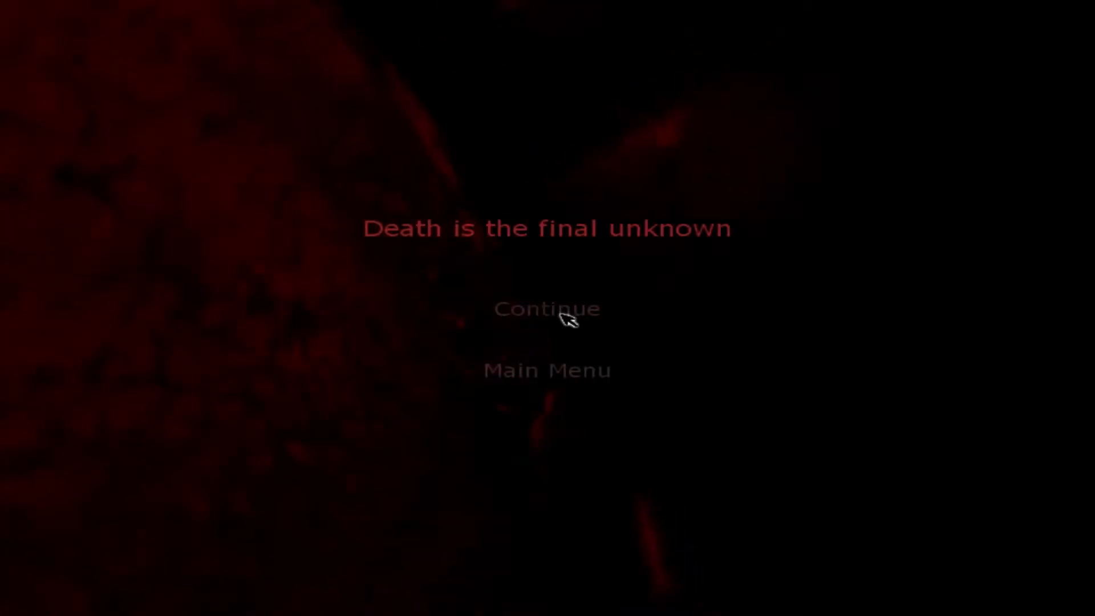
click(547, 309)
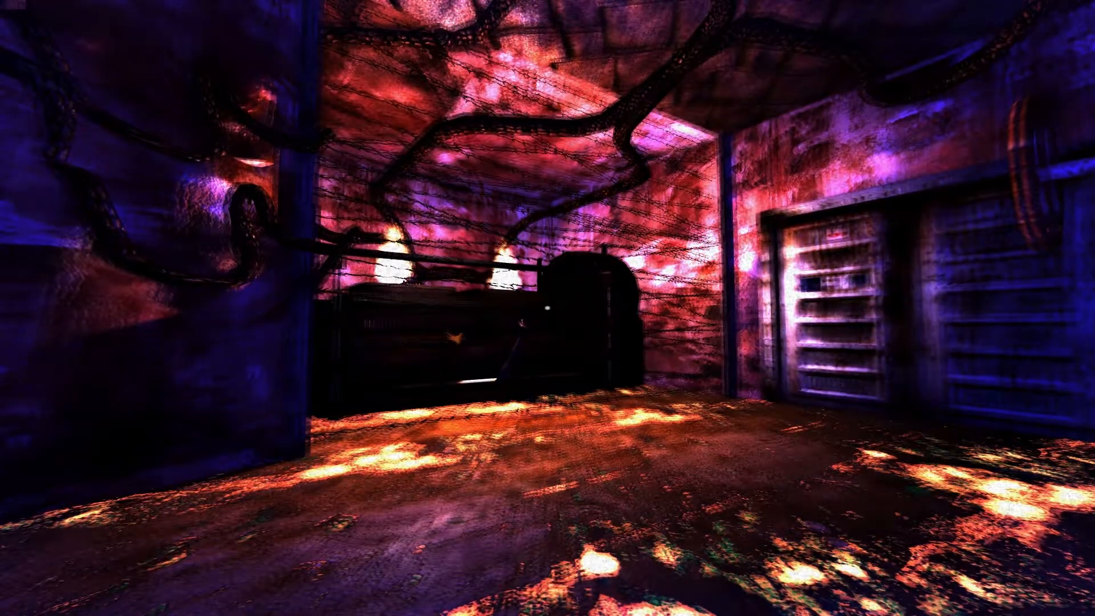
mouse_move(548, 308)
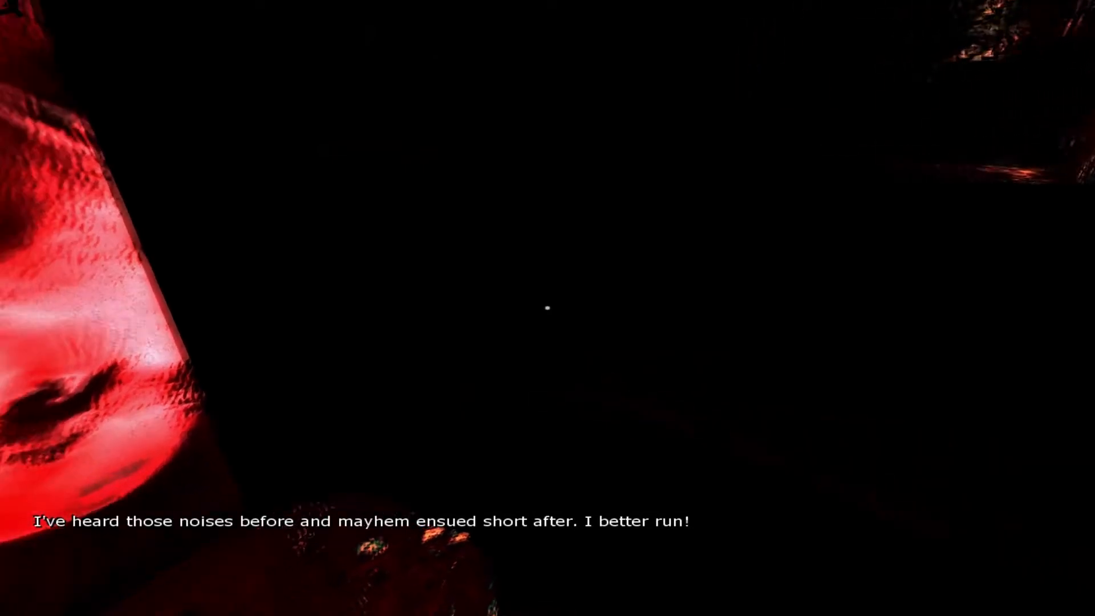
key(tab)
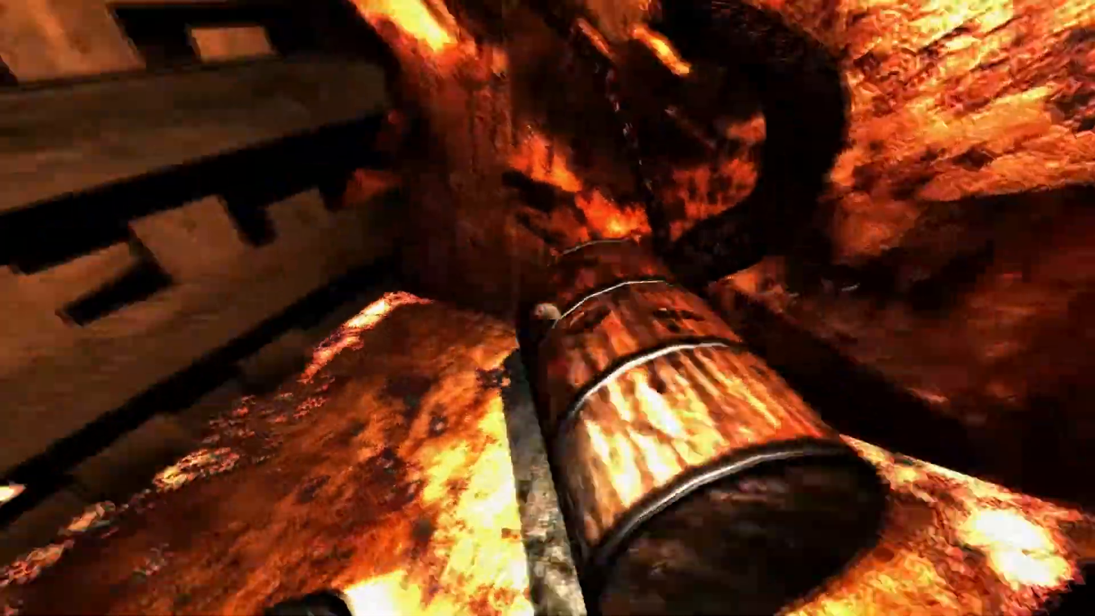
mouse_move(548, 308)
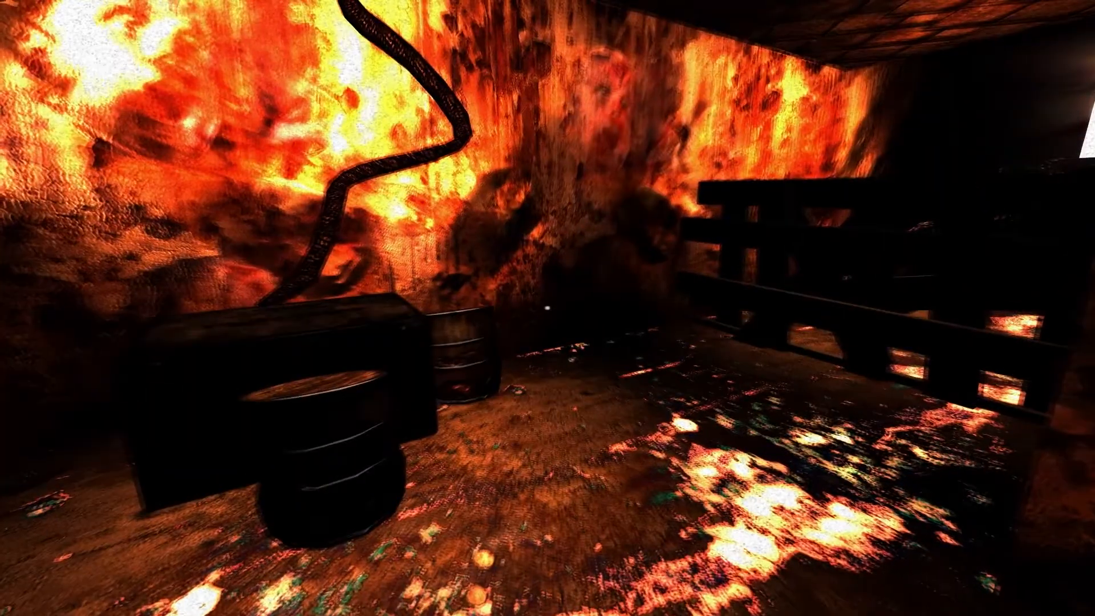
mouse_move(548, 308)
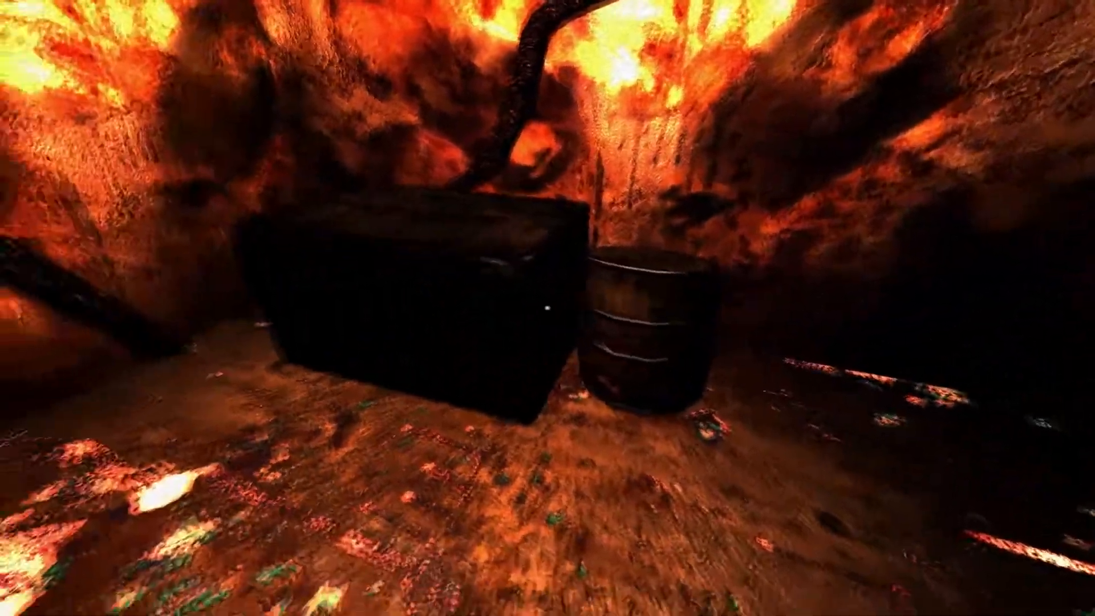
mouse_move(547, 308)
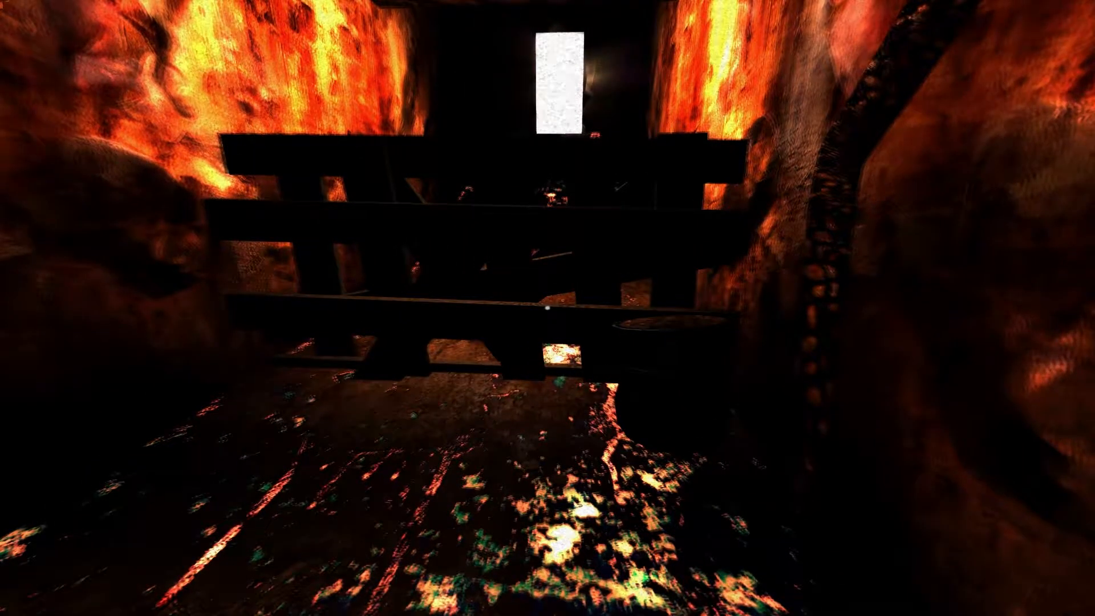